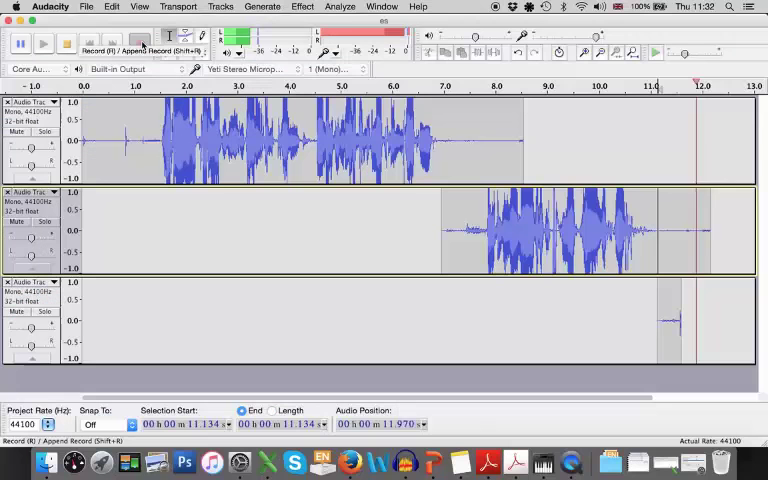
Step: Start a new, empty Audacity project from the File menu
{"action": "left_click", "coordinate": [140, 44]}
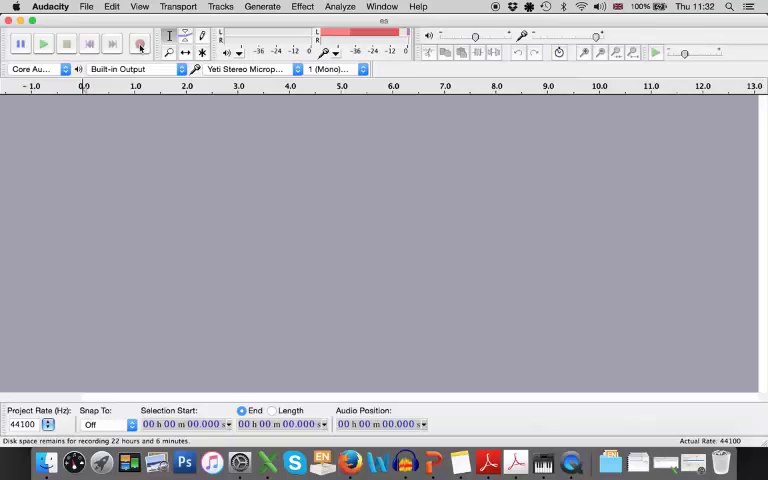
{"action": "mouse_move", "coordinate": [140, 44]}
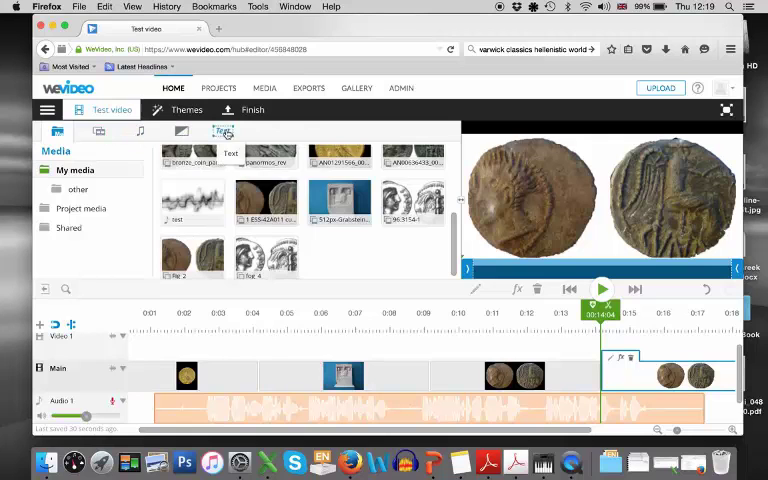
Step: Show WeVideo's text library of title, end-credit and subtitle templates
{"action": "left_click", "coordinate": [220, 132]}
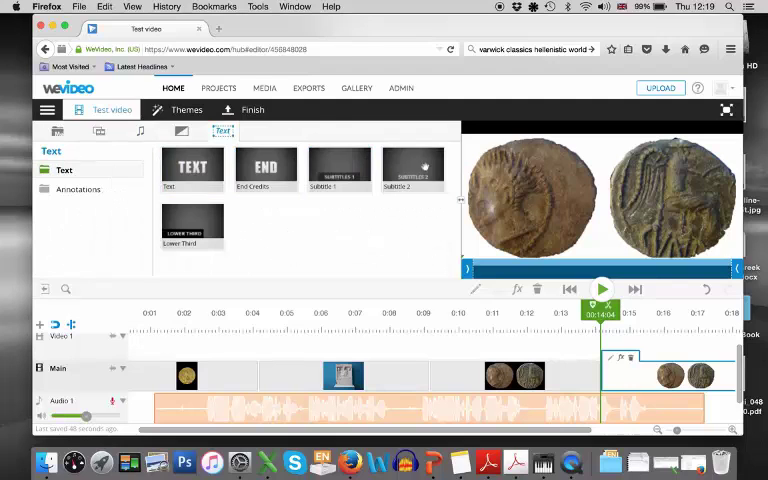
{"action": "mouse_move", "coordinate": [192, 168]}
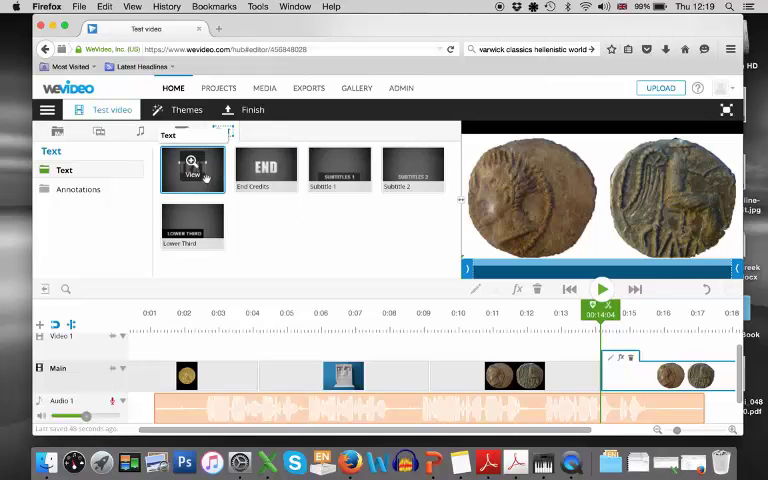